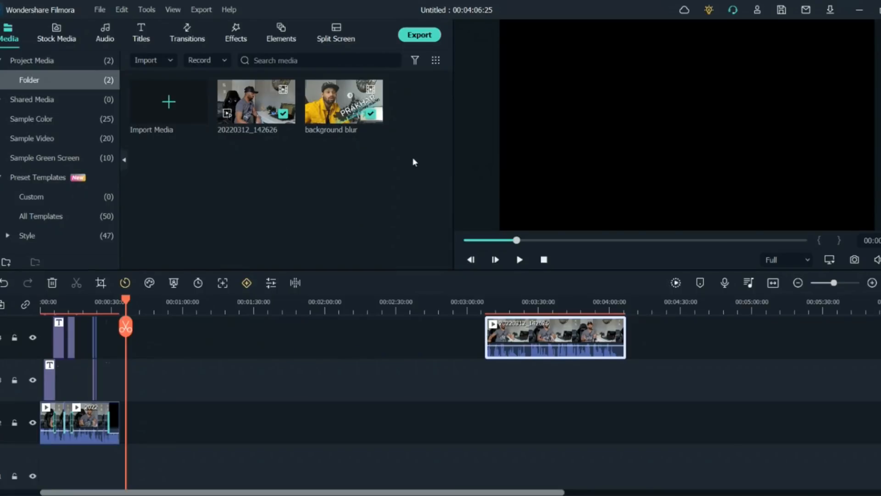
mouse_move(173, 119)
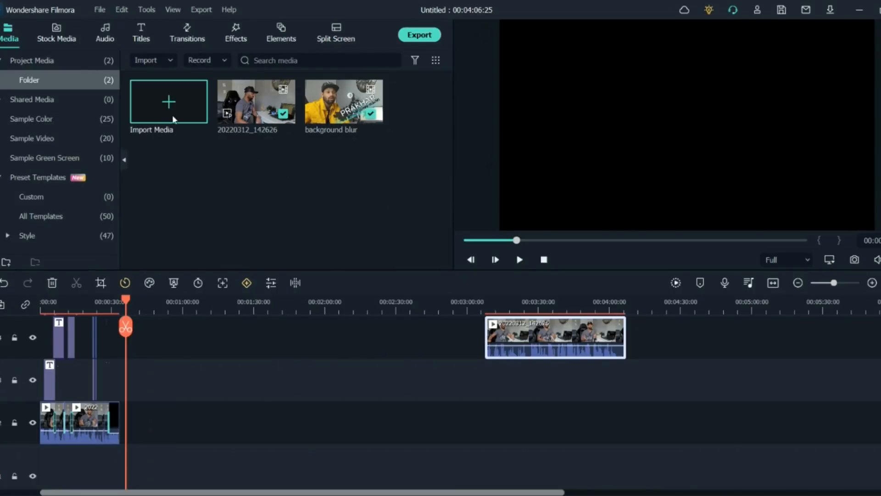
Import the resort walkway clip into the project through Import Media
click(168, 101)
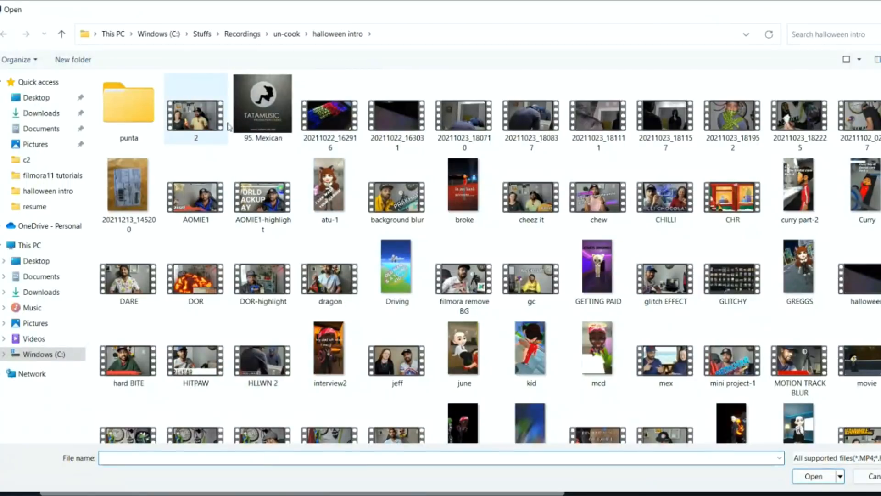
double_click(128, 103)
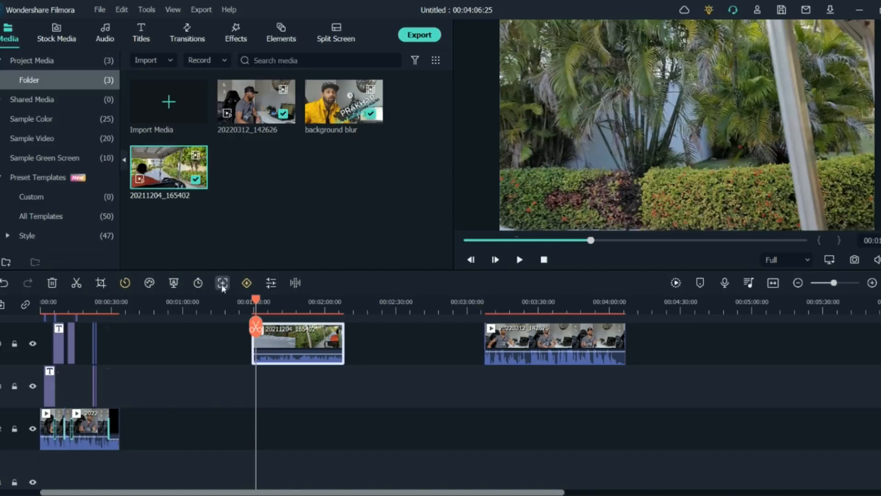
mouse_move(100, 283)
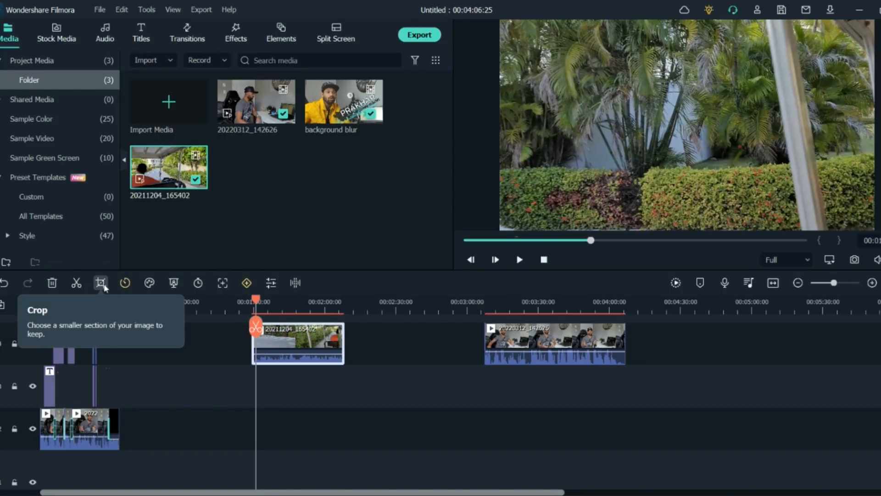
mouse_move(111, 292)
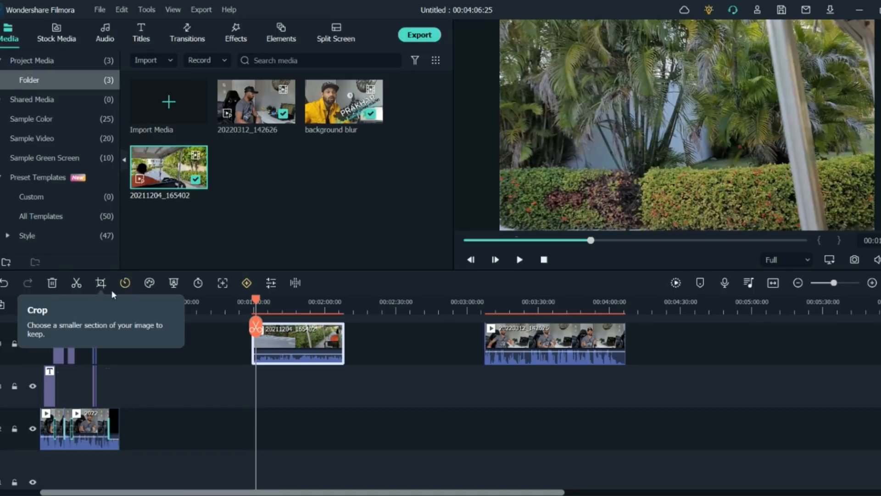
mouse_move(125, 283)
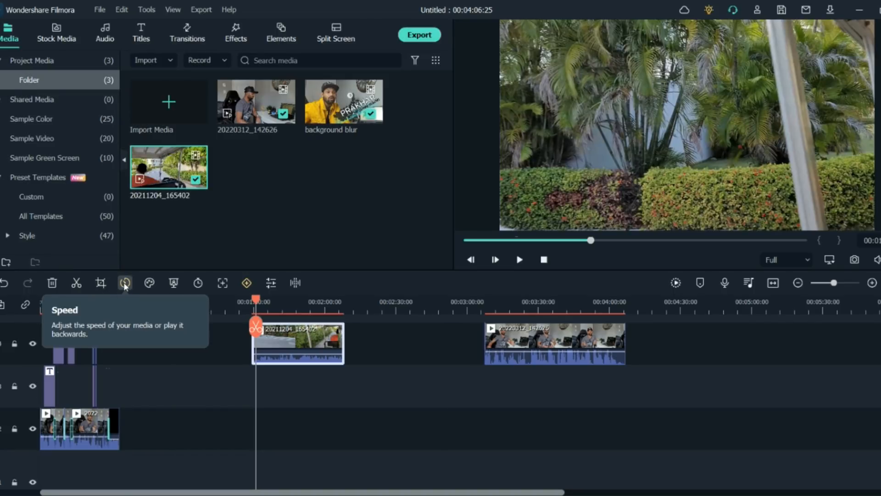
Show the Speed Ramping presets for the walkway clip, with None still selected
click(124, 283)
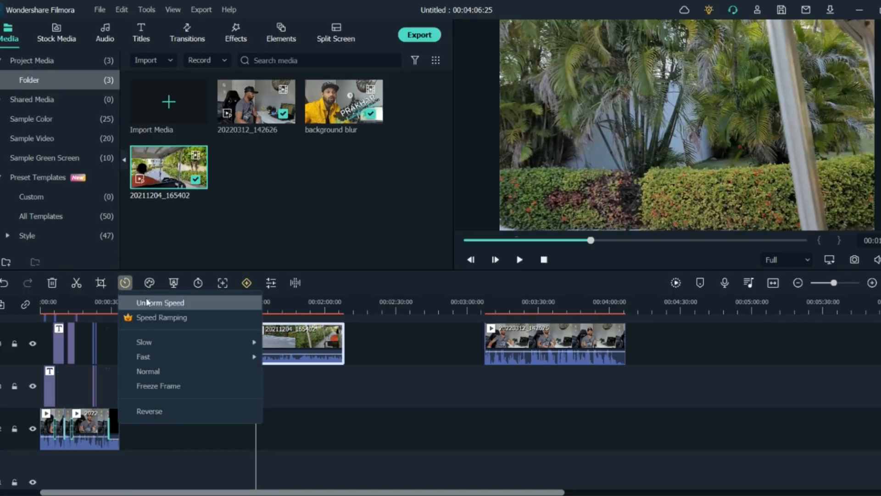
click(163, 318)
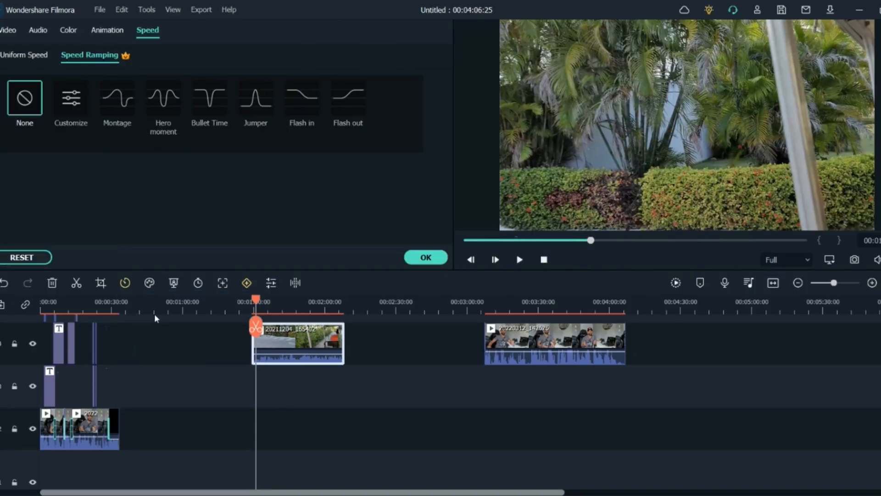
mouse_move(100, 129)
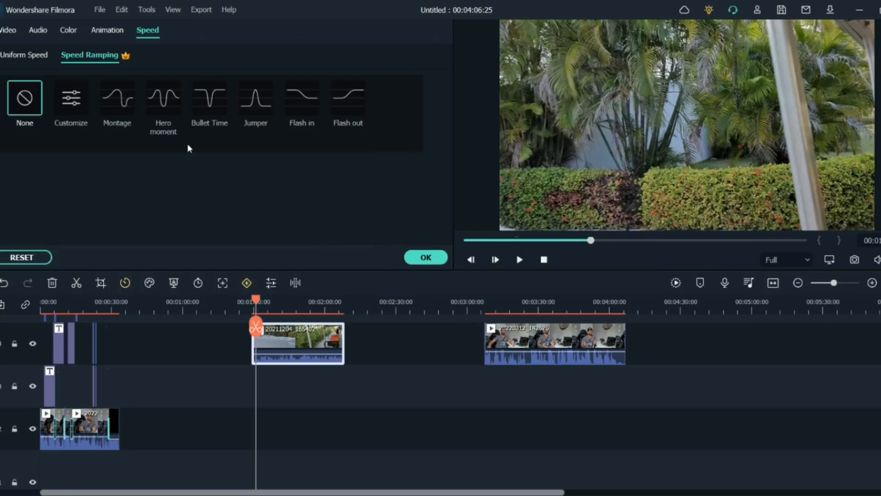
mouse_move(145, 108)
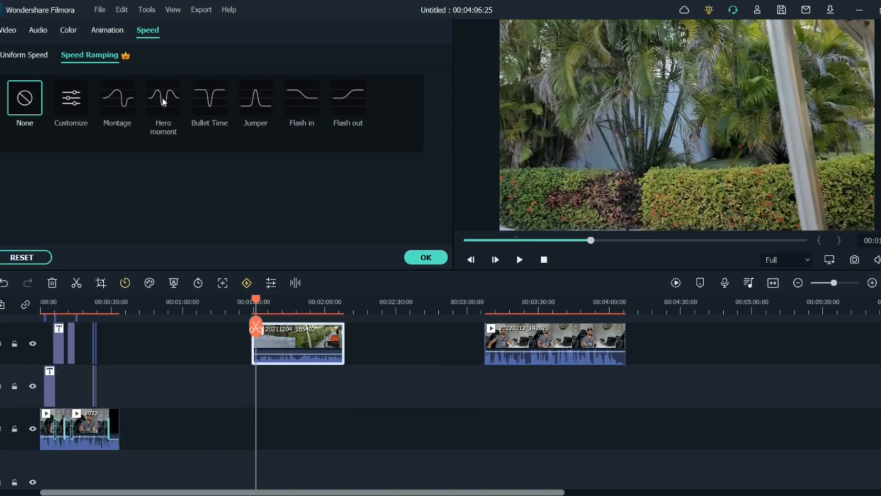
mouse_move(250, 91)
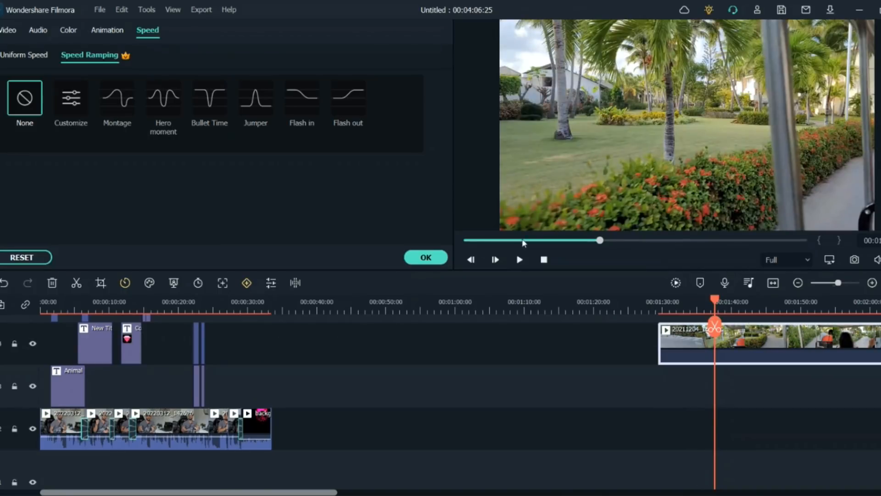
Choose Customize to start shaping a dip-peak-tail speed curve on the clip
click(71, 98)
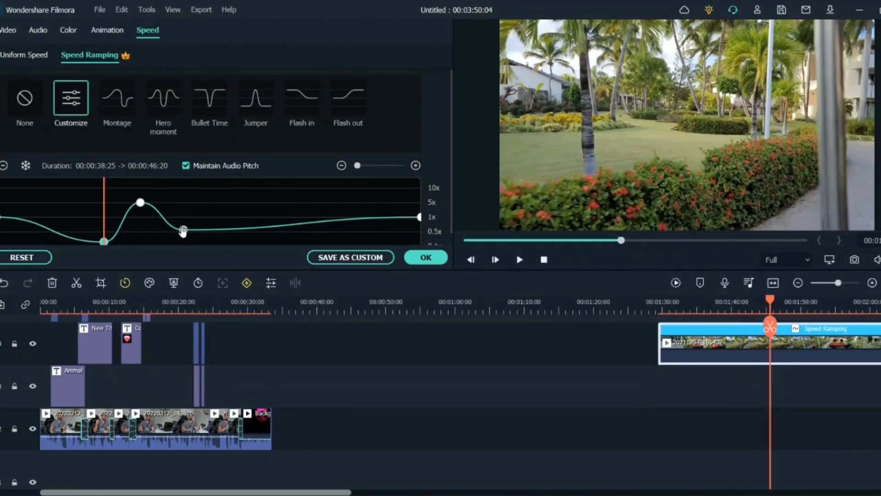
Preview the near-10x burst between 0.5x stretches and confirm the ramp with OK
click(494, 259)
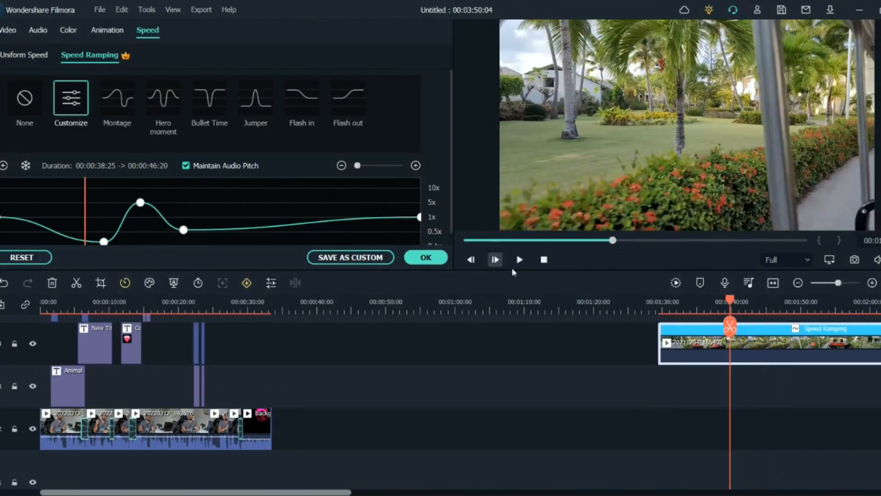
click(495, 258)
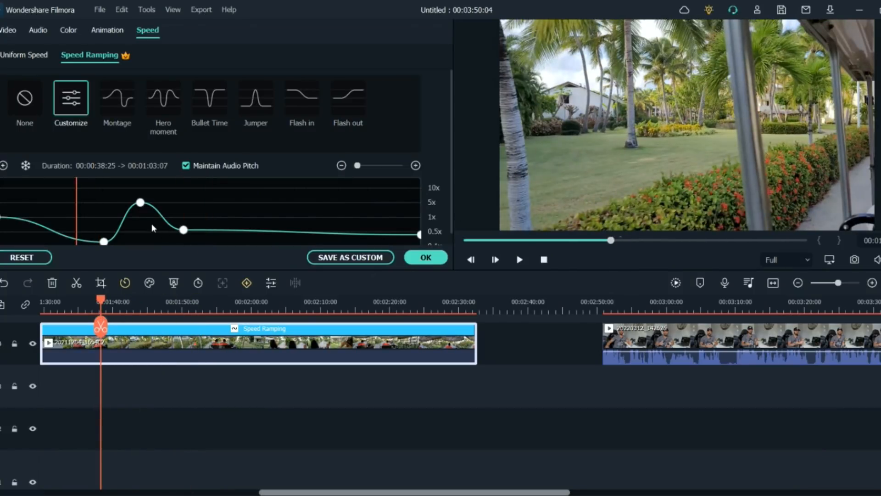
mouse_move(83, 199)
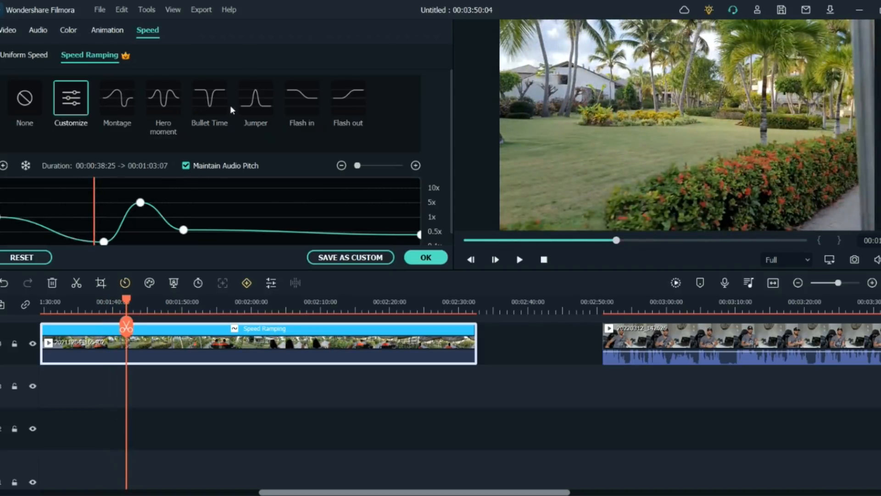
mouse_move(116, 233)
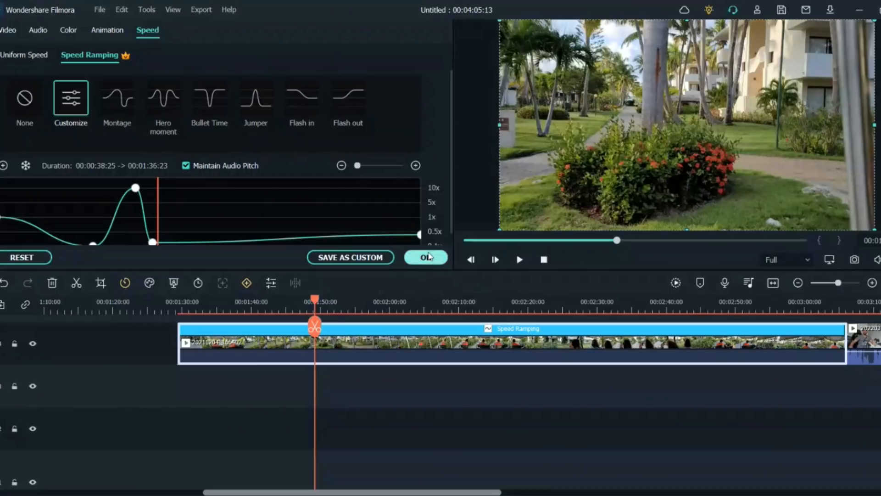
mouse_move(432, 274)
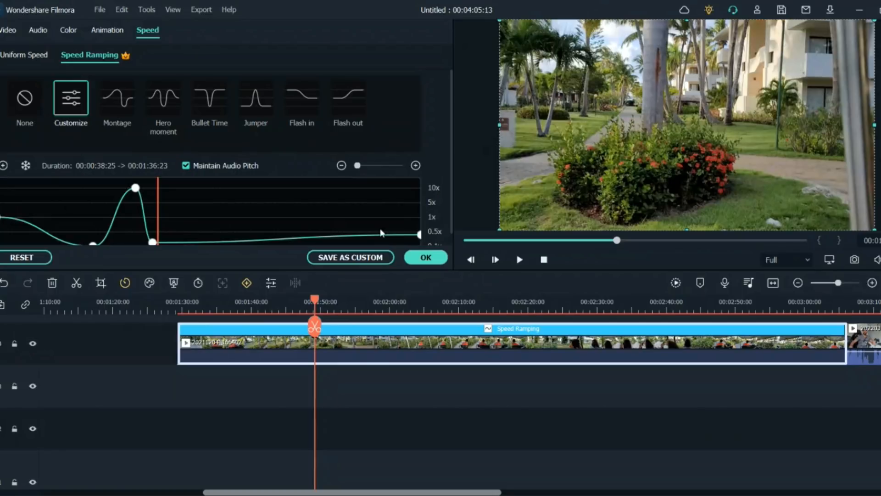
mouse_move(433, 278)
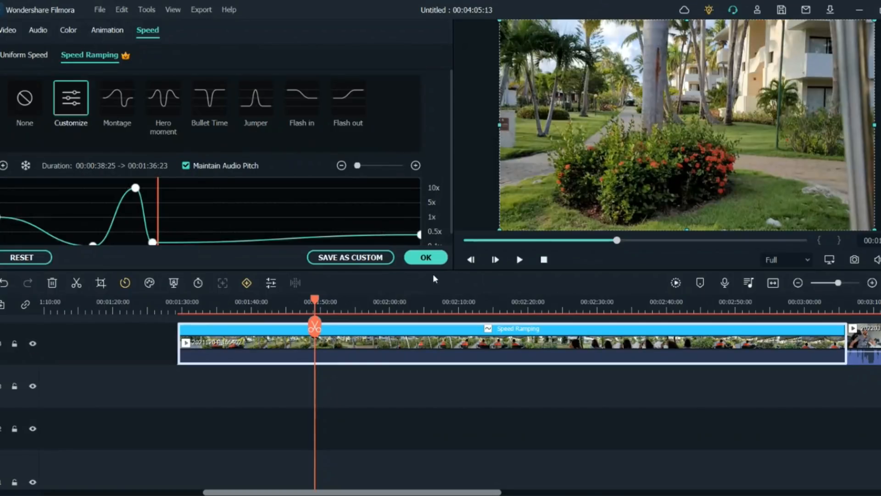
click(426, 257)
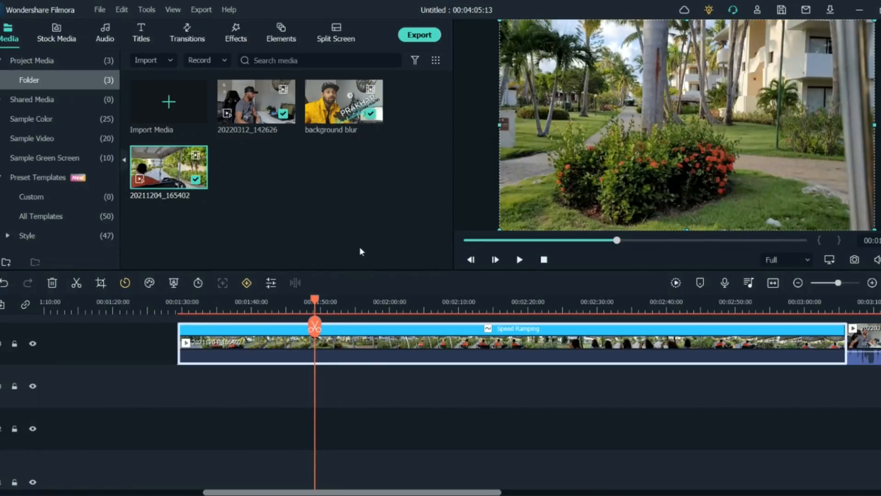
Bring up the Export settings and dismiss them without exporting
click(419, 35)
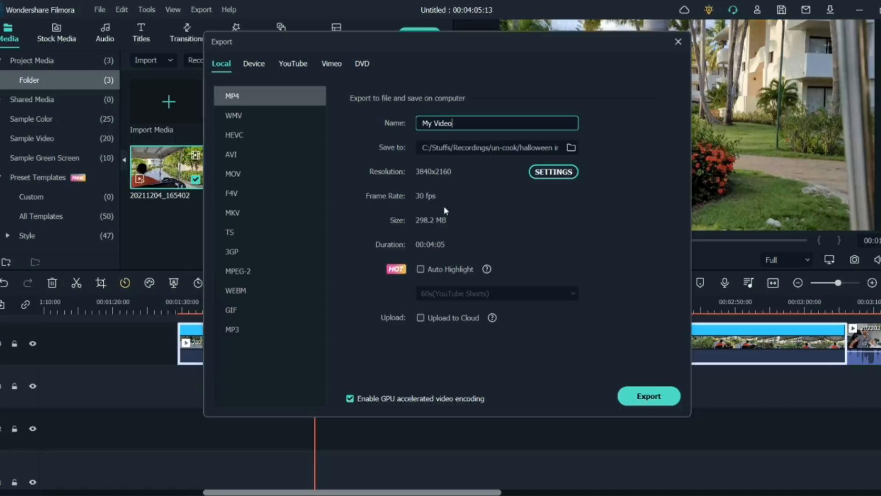
mouse_move(677, 43)
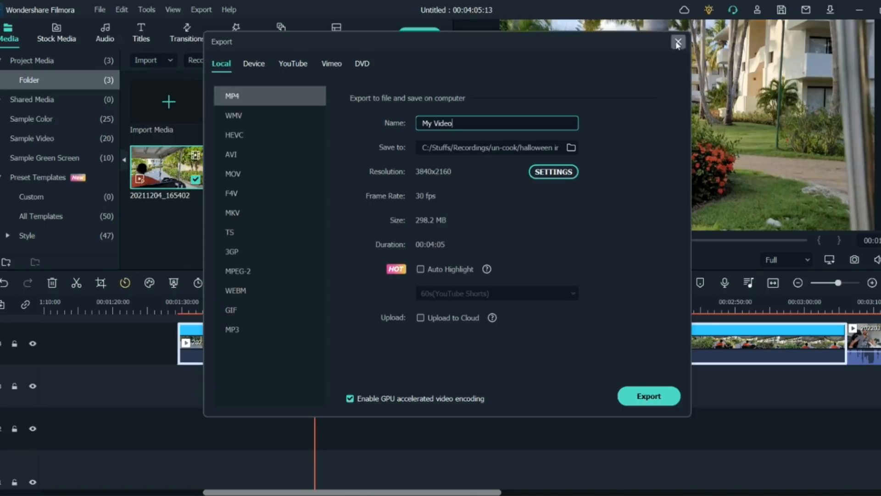
click(678, 42)
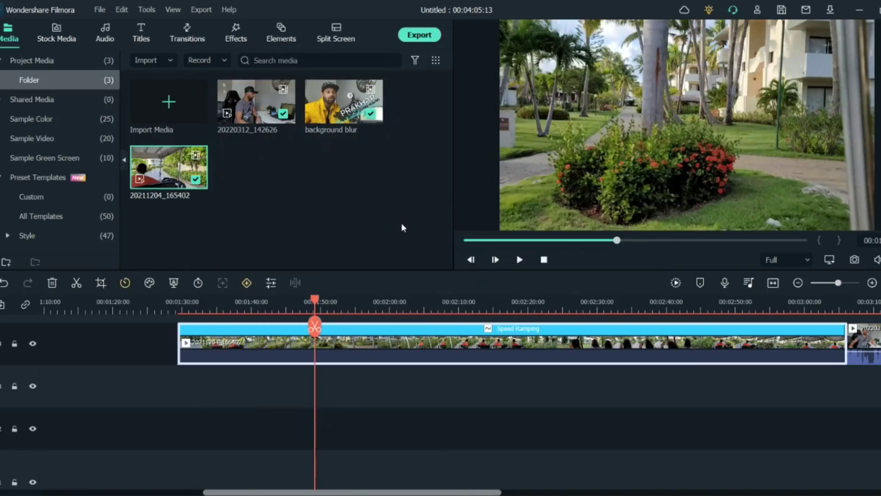
mouse_move(421, 295)
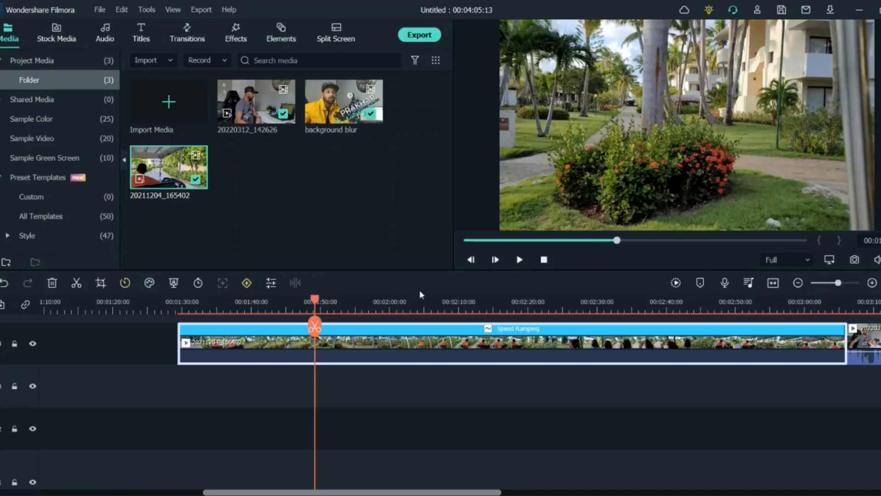
mouse_move(423, 295)
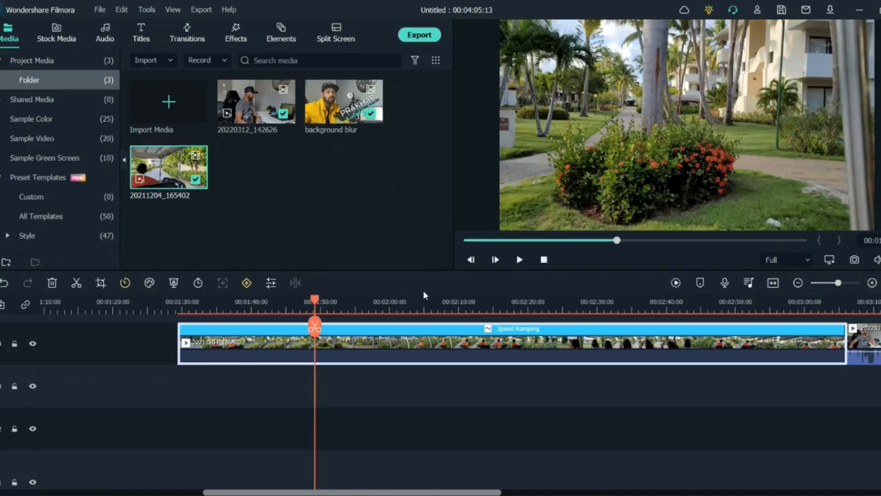